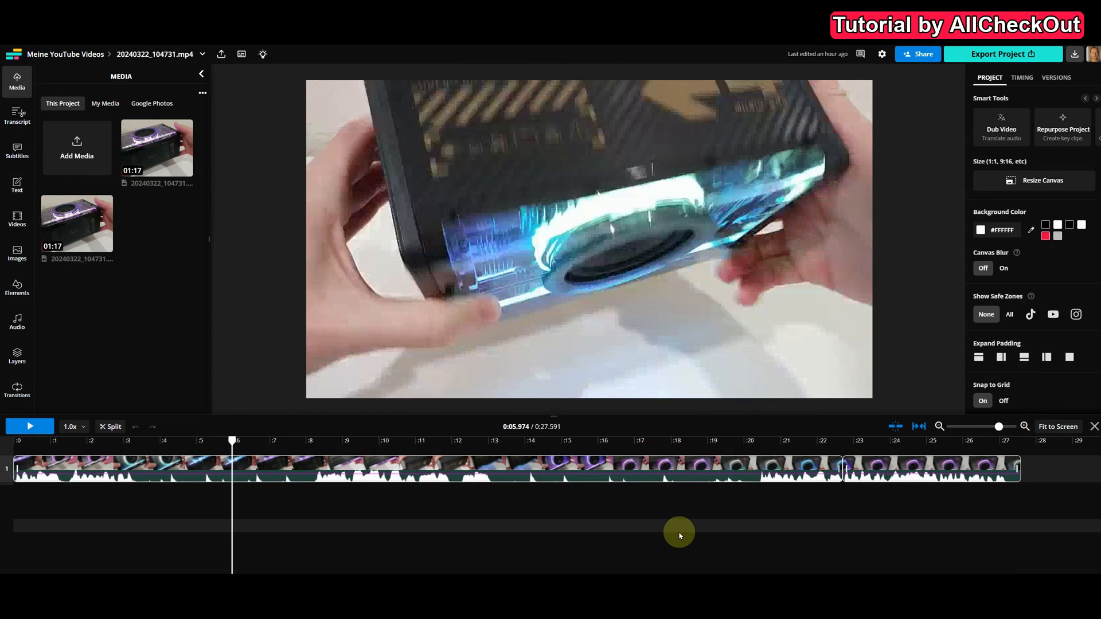
{"action": "mouse_move", "coordinate": [561, 523]}
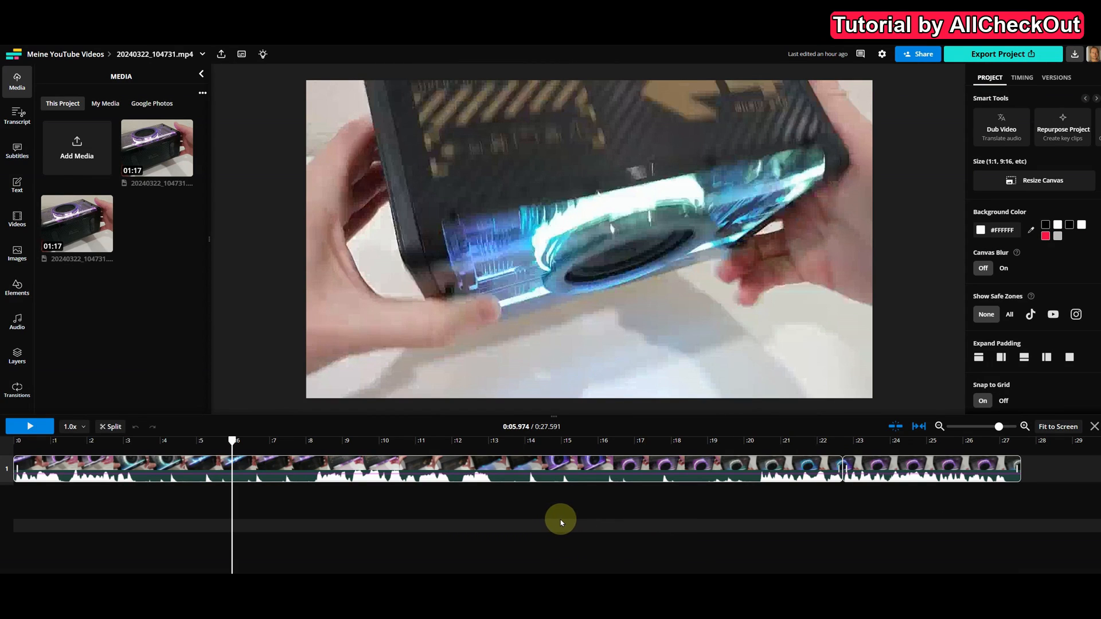
{"action": "mouse_move", "coordinate": [561, 520]}
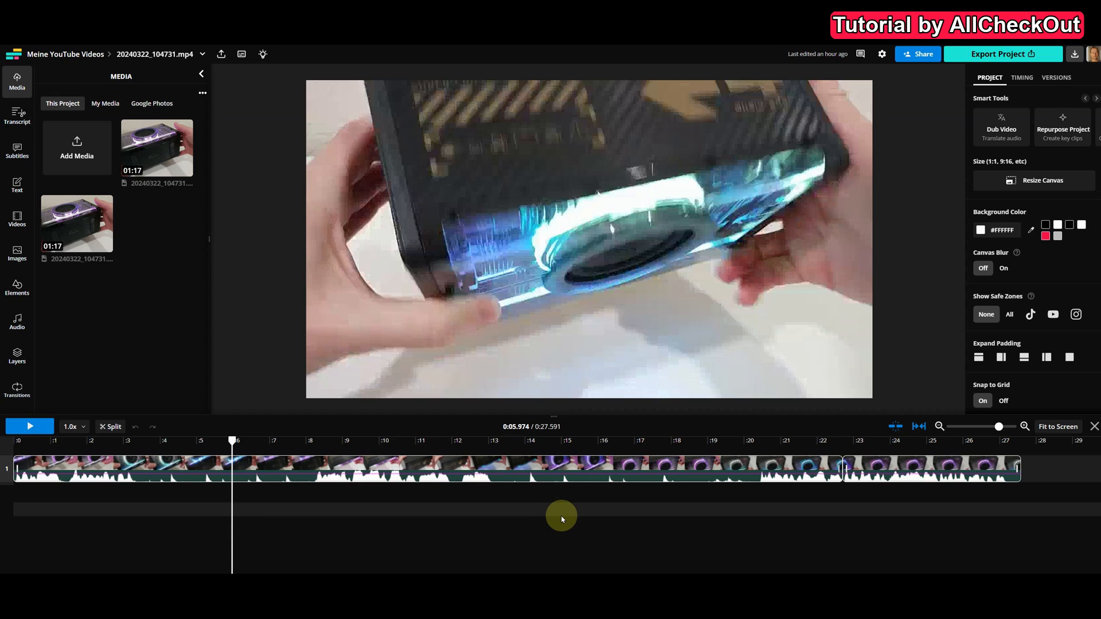
{"action": "mouse_move", "coordinate": [555, 518]}
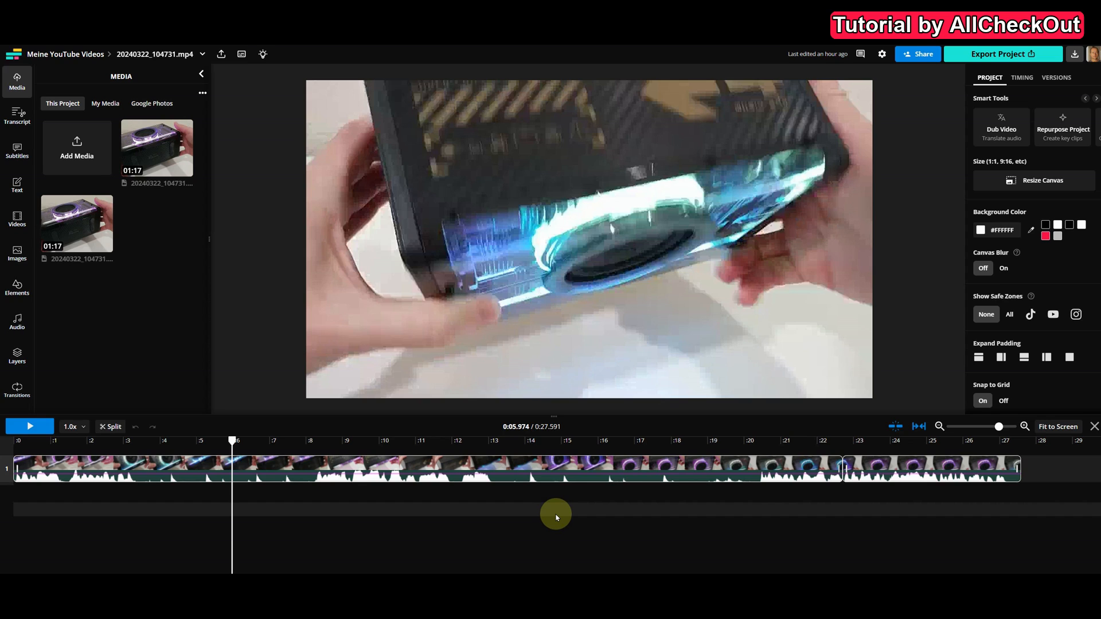
{"action": "mouse_move", "coordinate": [716, 523]}
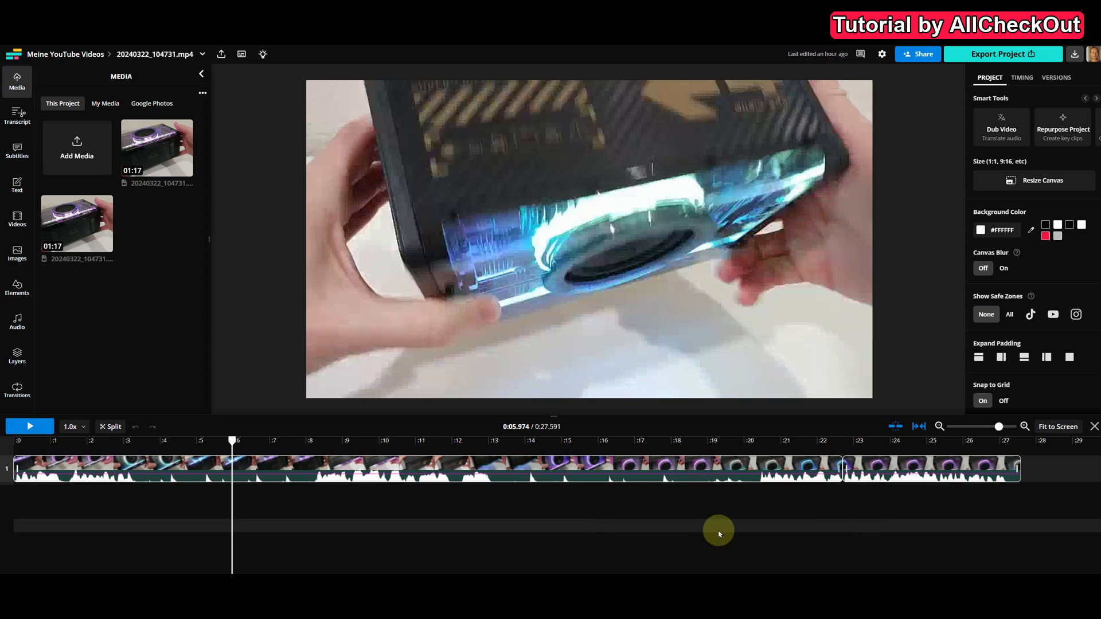
{"action": "mouse_move", "coordinate": [602, 527]}
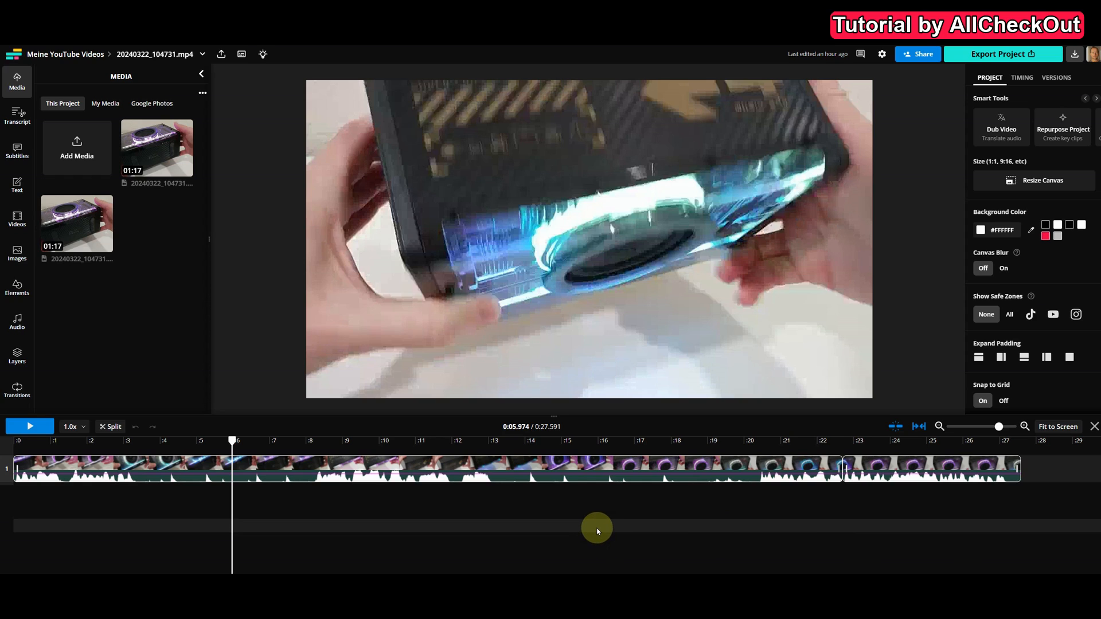
{"action": "mouse_move", "coordinate": [550, 514]}
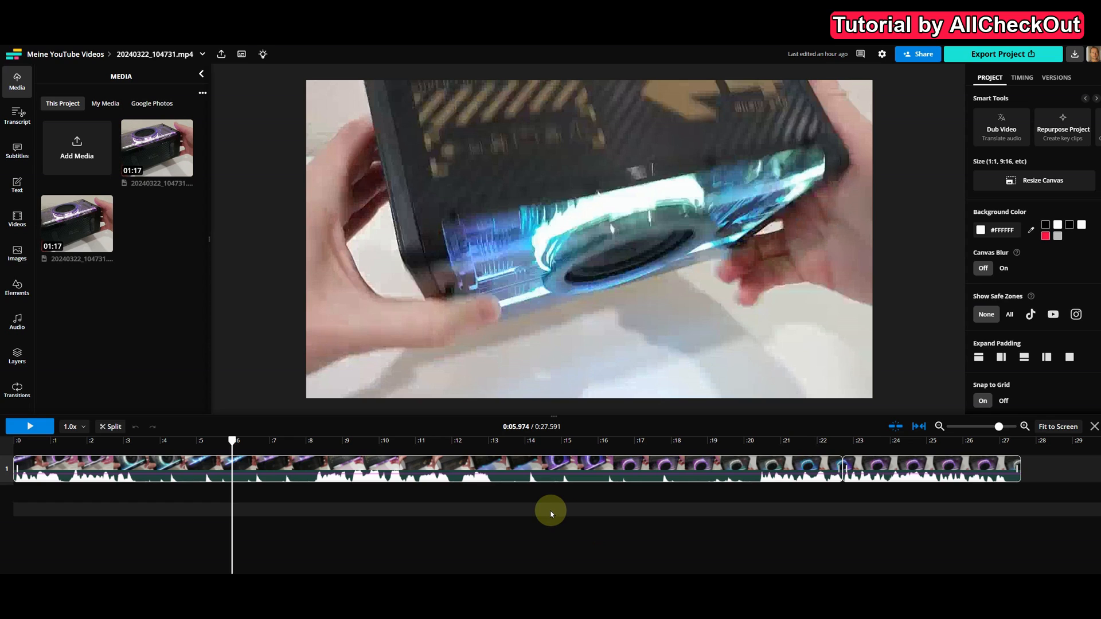
{"action": "mouse_move", "coordinate": [537, 517]}
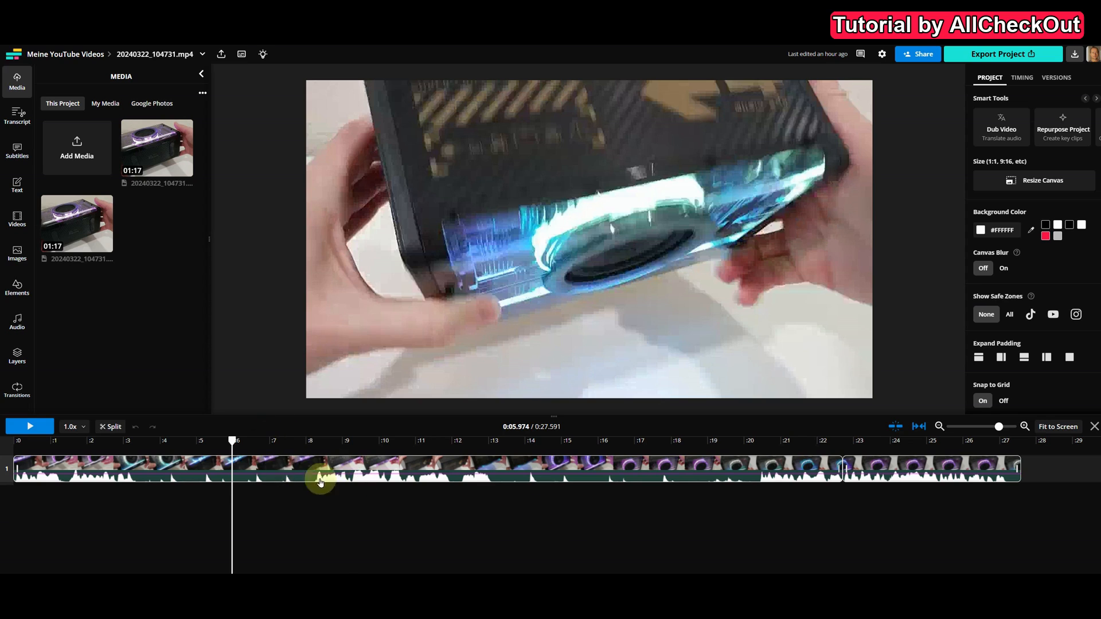
{"action": "mouse_move", "coordinate": [441, 487]}
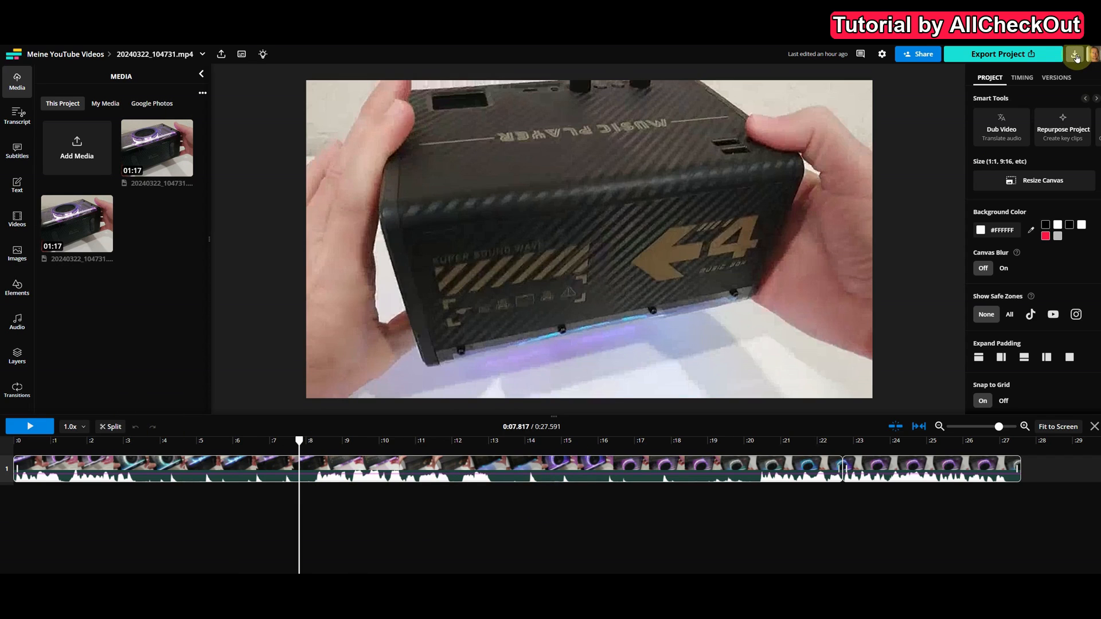
From Recent Exports, bring up the V1 export of 20240322_104731.mp4 for viewing
{"action": "left_click", "coordinate": [1075, 53]}
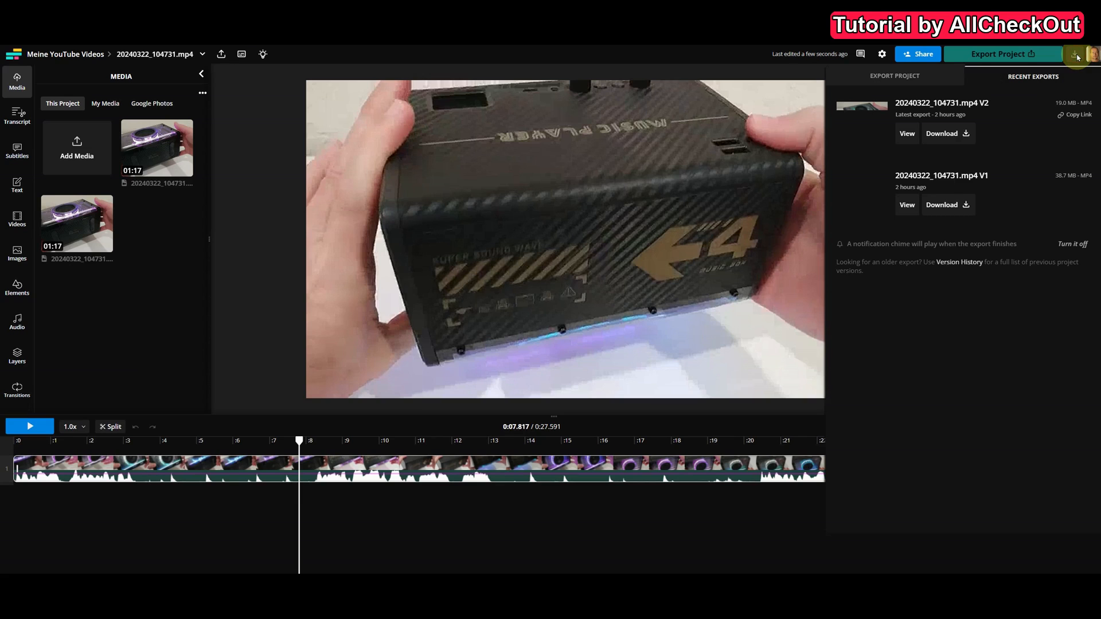
{"action": "left_click", "coordinate": [906, 204]}
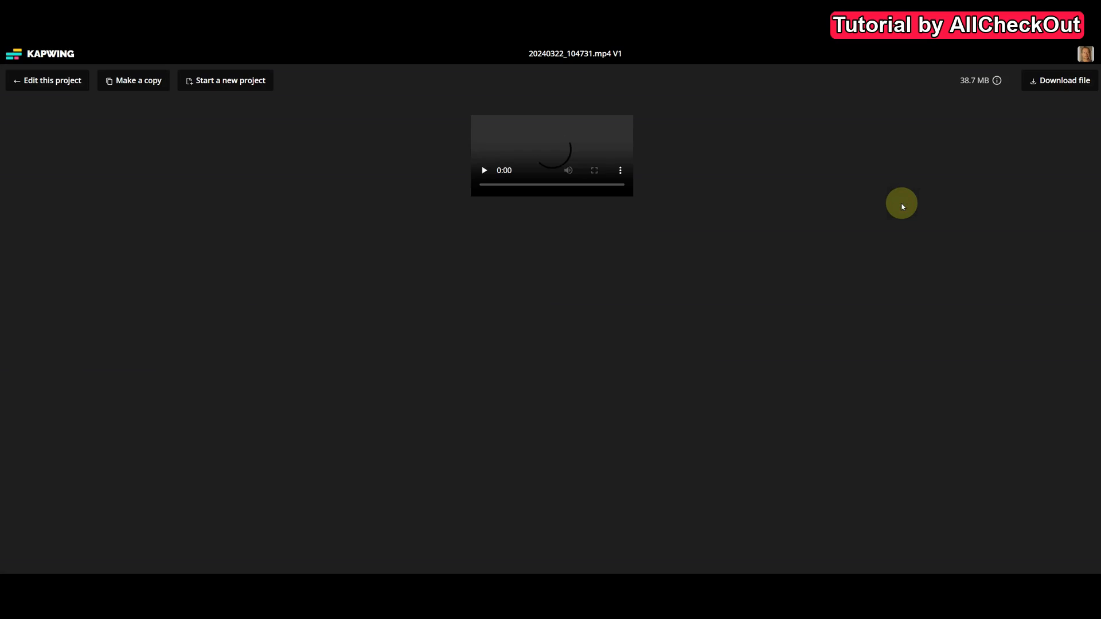
Play the V1 export and scrub its progress bar through to the 0:27 end
{"action": "left_click", "coordinate": [485, 169]}
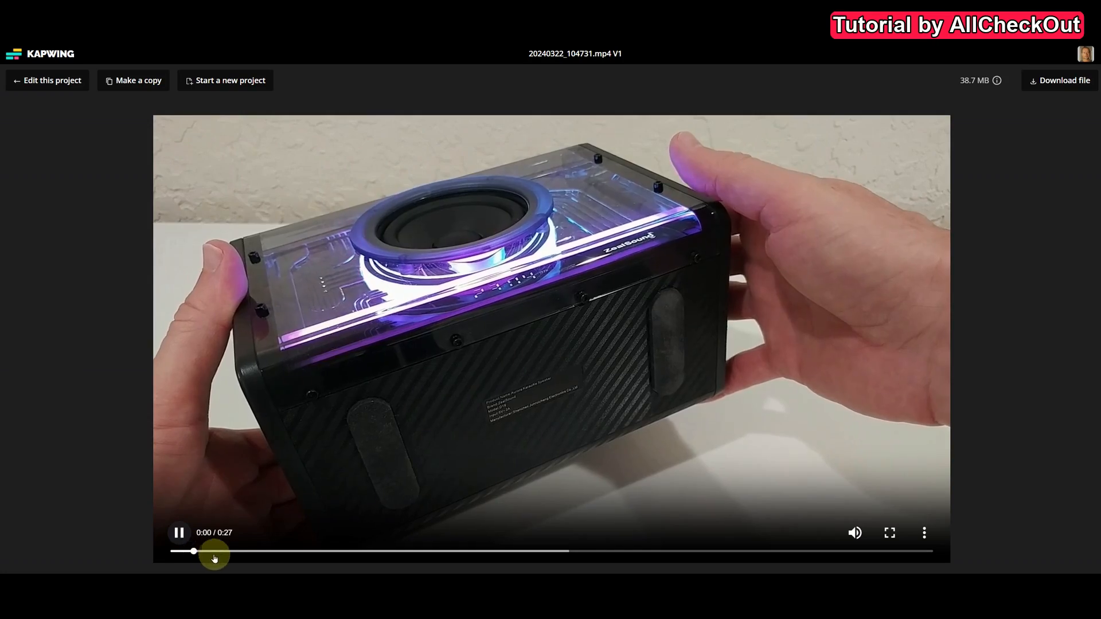
{"action": "left_click_drag", "start_coordinate": [193, 552], "coordinate": [489, 552]}
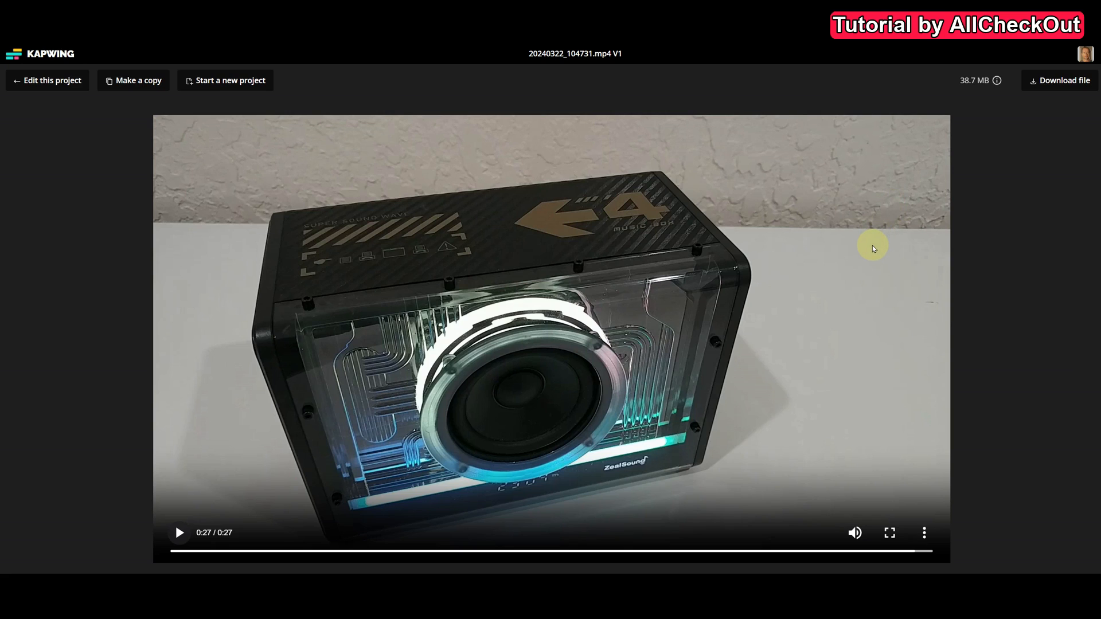
{"action": "mouse_move", "coordinate": [425, 289]}
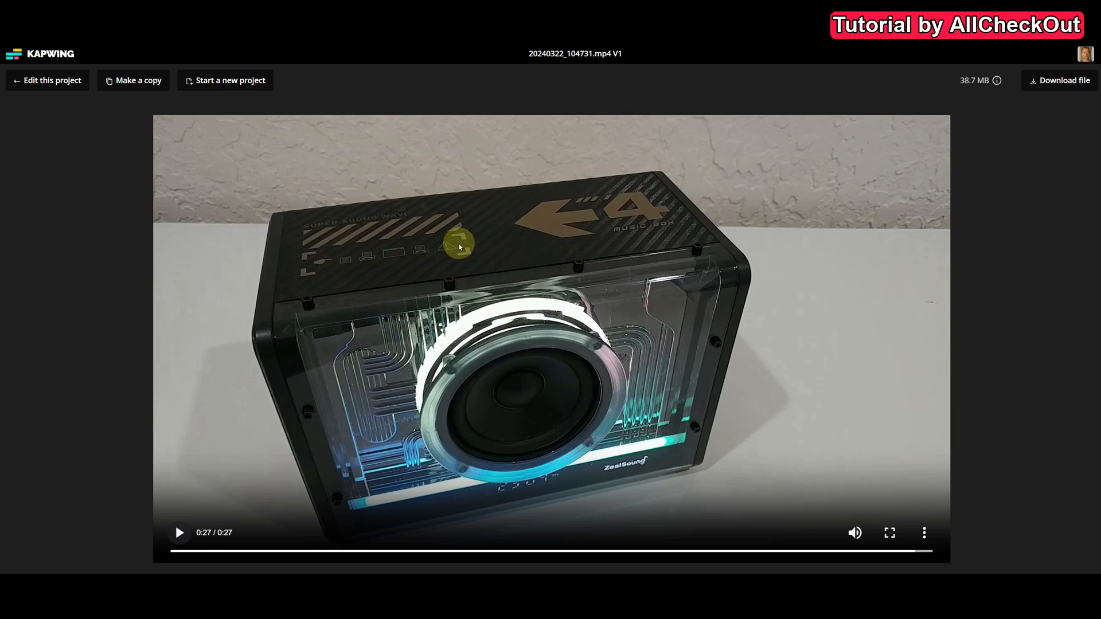
{"action": "mouse_move", "coordinate": [764, 111]}
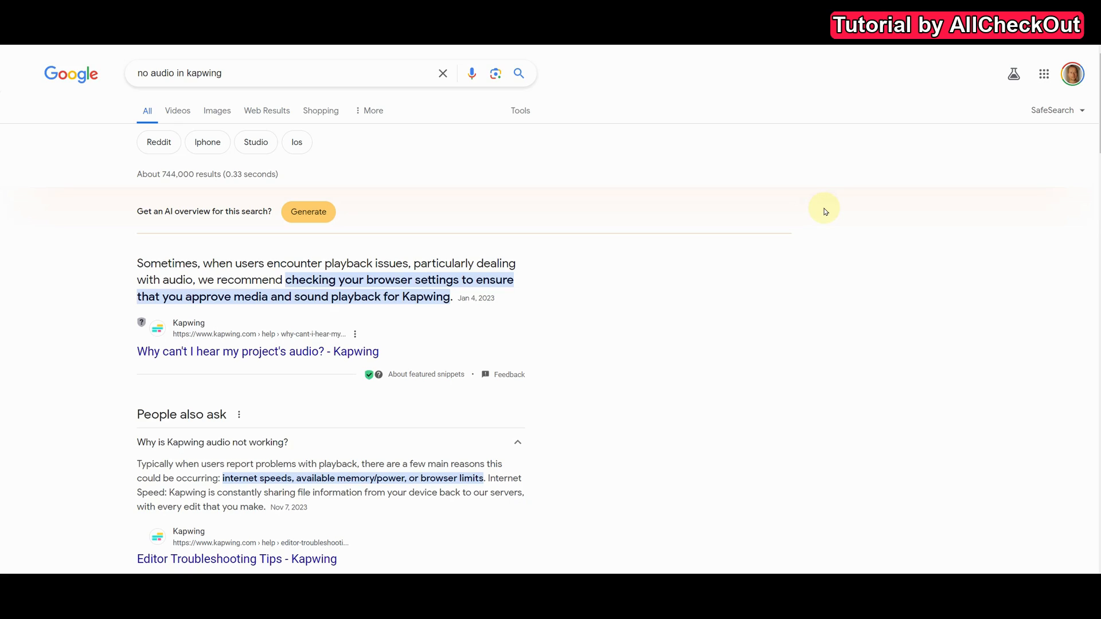
{"action": "mouse_move", "coordinate": [819, 205]}
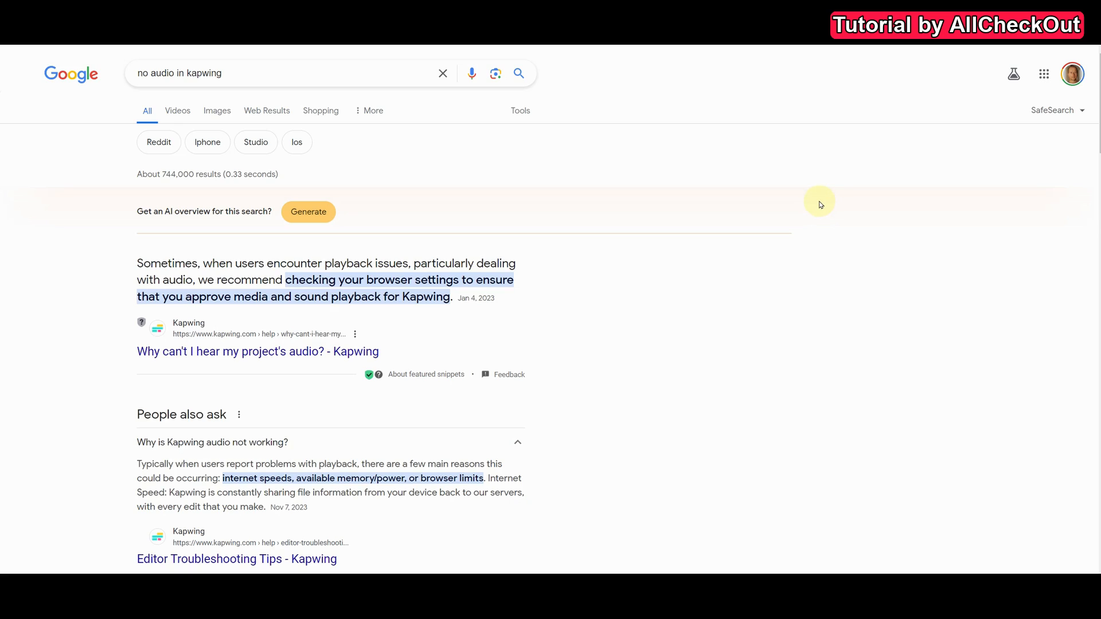
{"action": "mouse_move", "coordinate": [189, 334]}
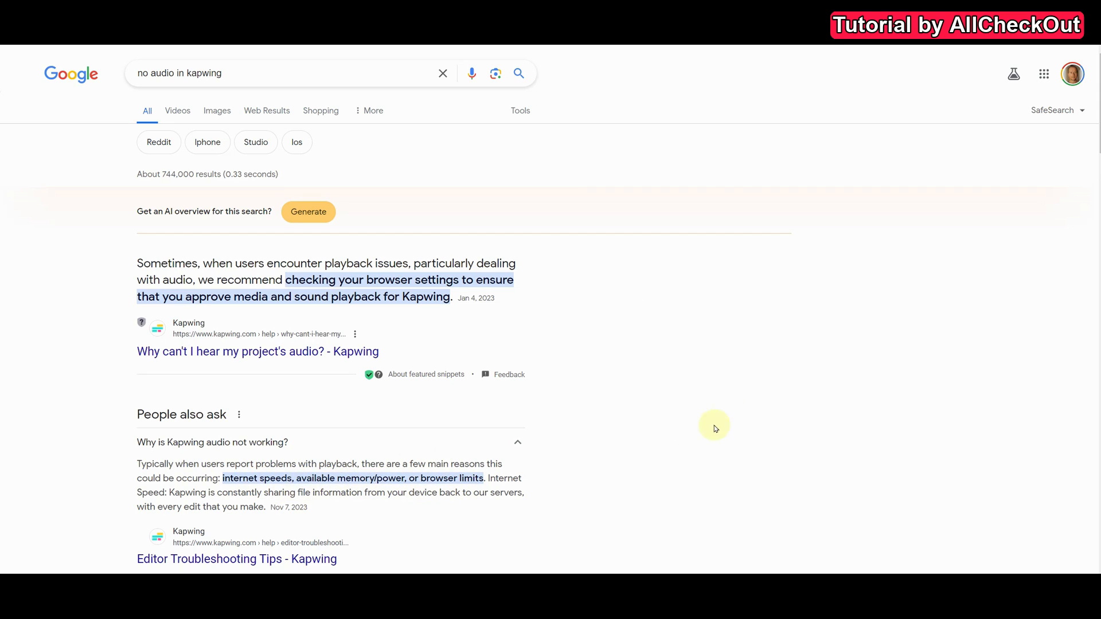
{"action": "mouse_move", "coordinate": [729, 398]}
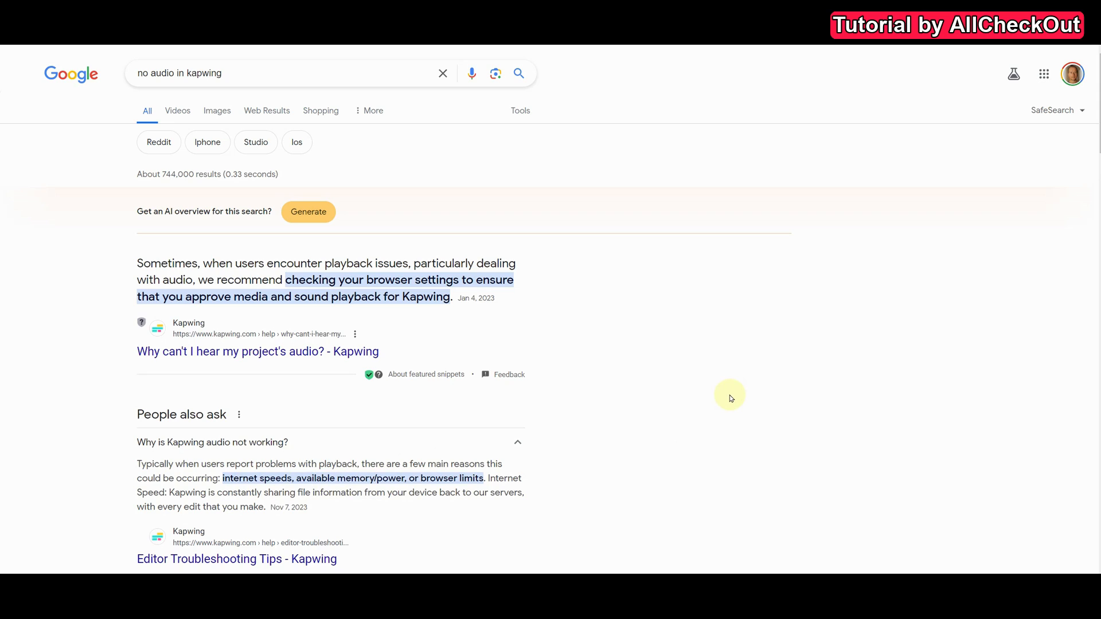
{"action": "mouse_move", "coordinate": [705, 389]}
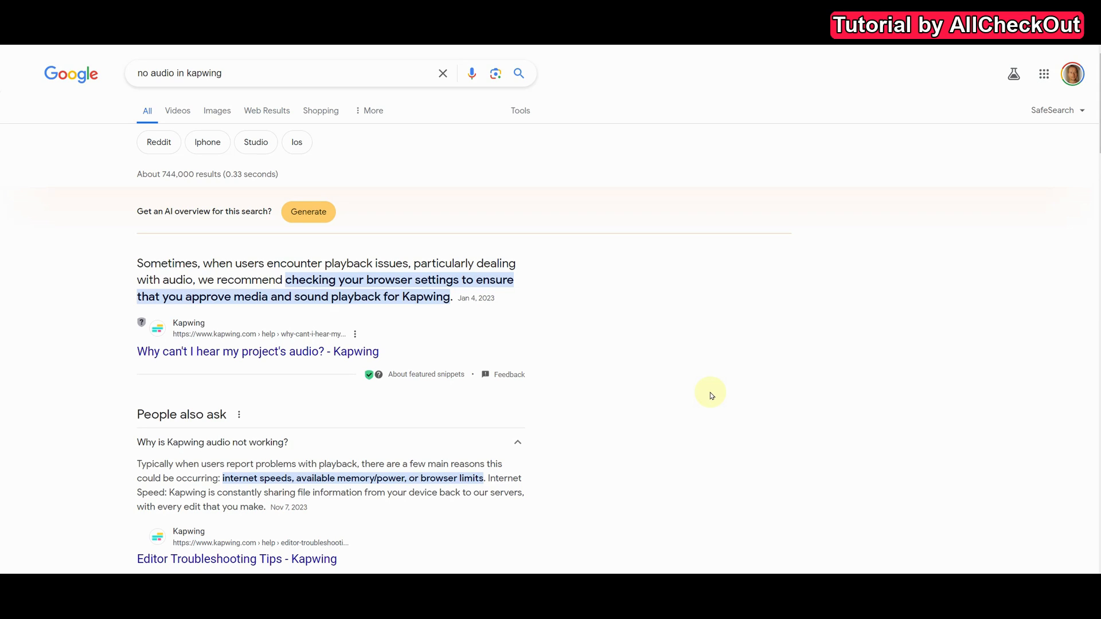
{"action": "mouse_move", "coordinate": [752, 378]}
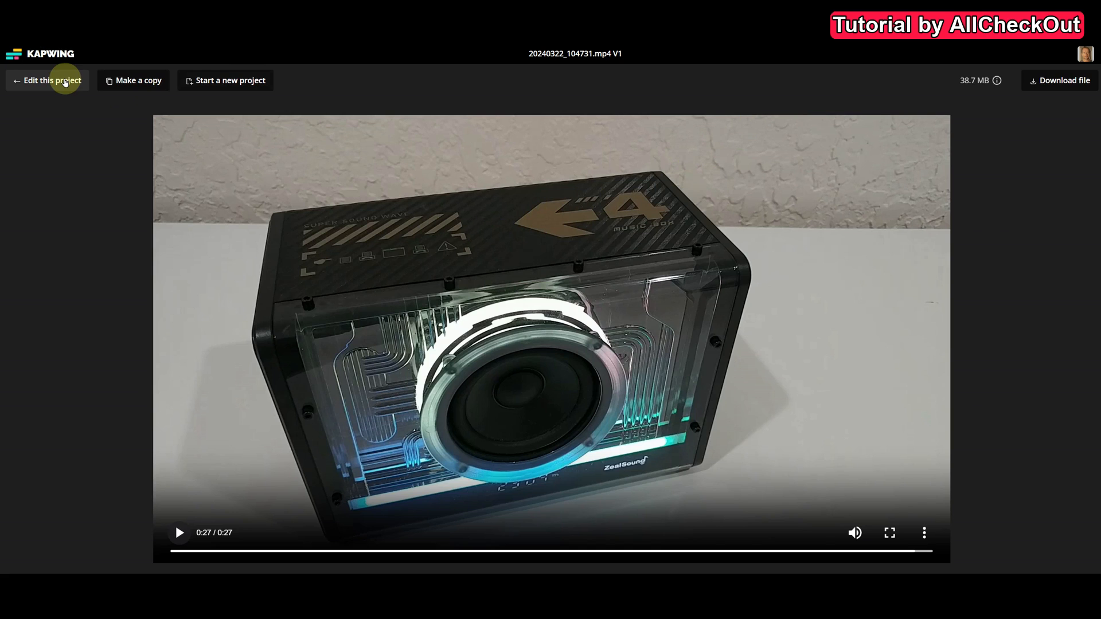
Use 'Edit this project' to get back into the Zealsound speaker project editor
{"action": "left_click", "coordinate": [47, 80]}
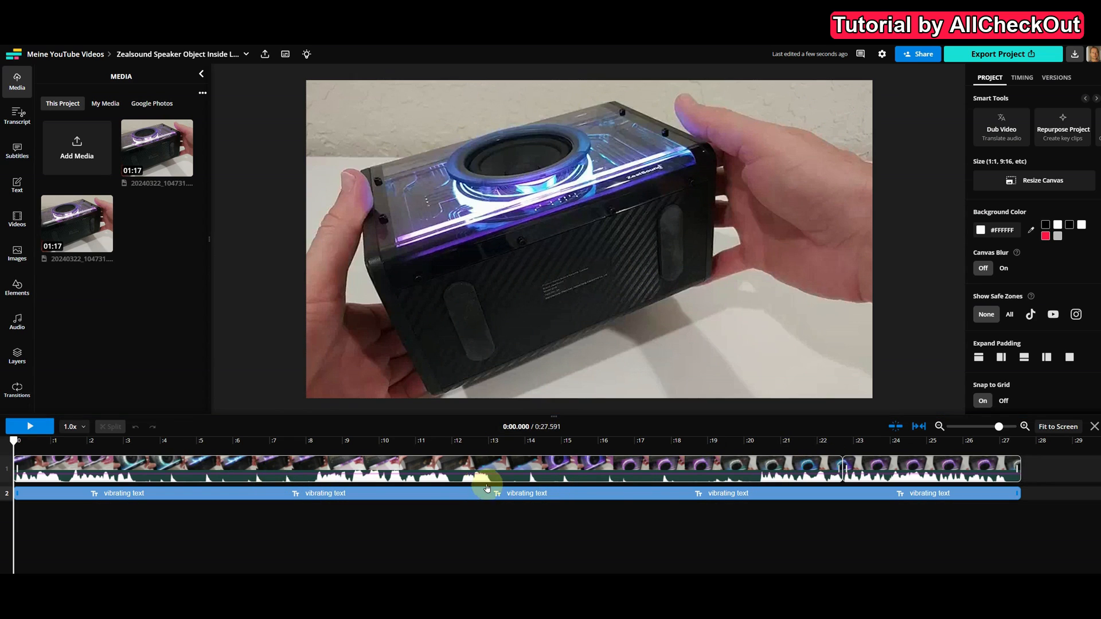
Select the 'vibrating text' clip on the timeline to show its font and outline settings
{"action": "left_click", "coordinate": [402, 493]}
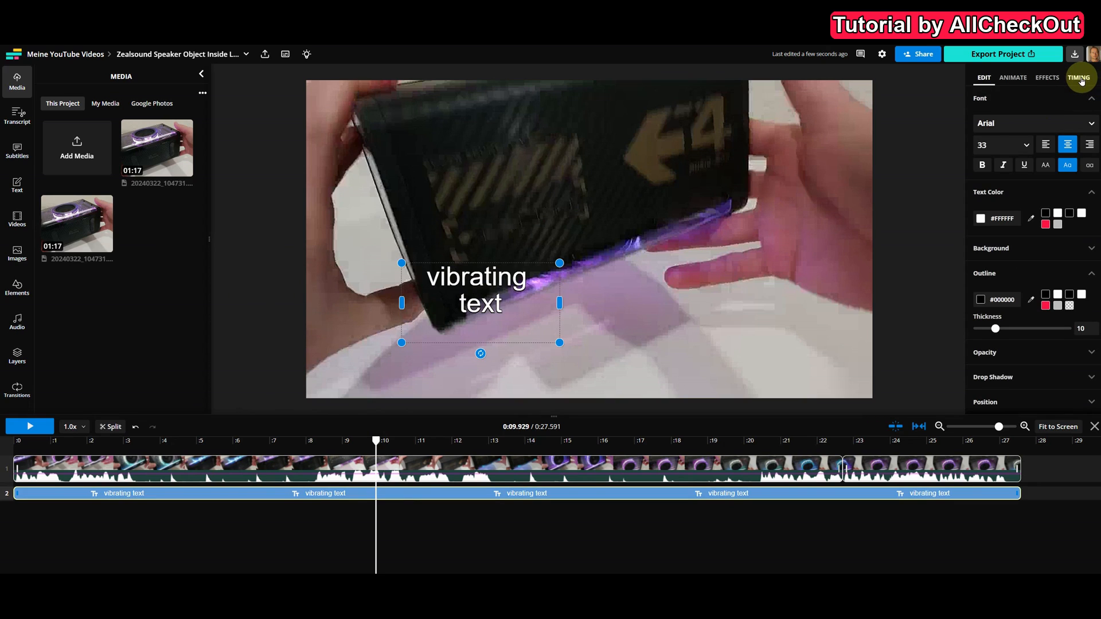
Show the text layer's Effects settings with the Vibrate animation at default speed
{"action": "left_click", "coordinate": [1047, 77]}
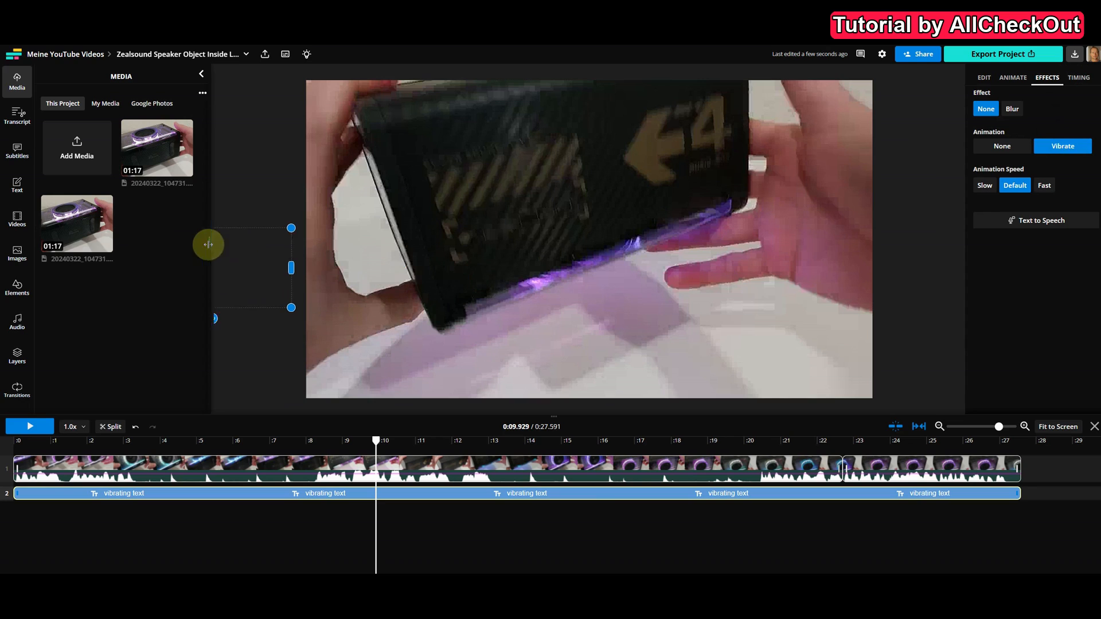
{"action": "mouse_move", "coordinate": [883, 152]}
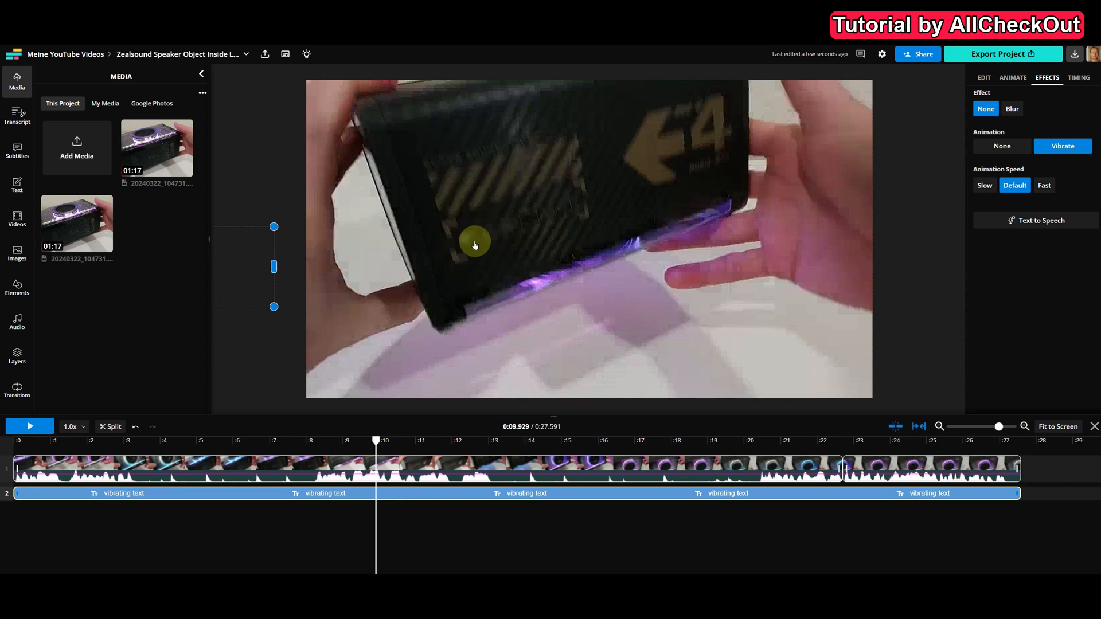
{"action": "mouse_move", "coordinate": [541, 398]}
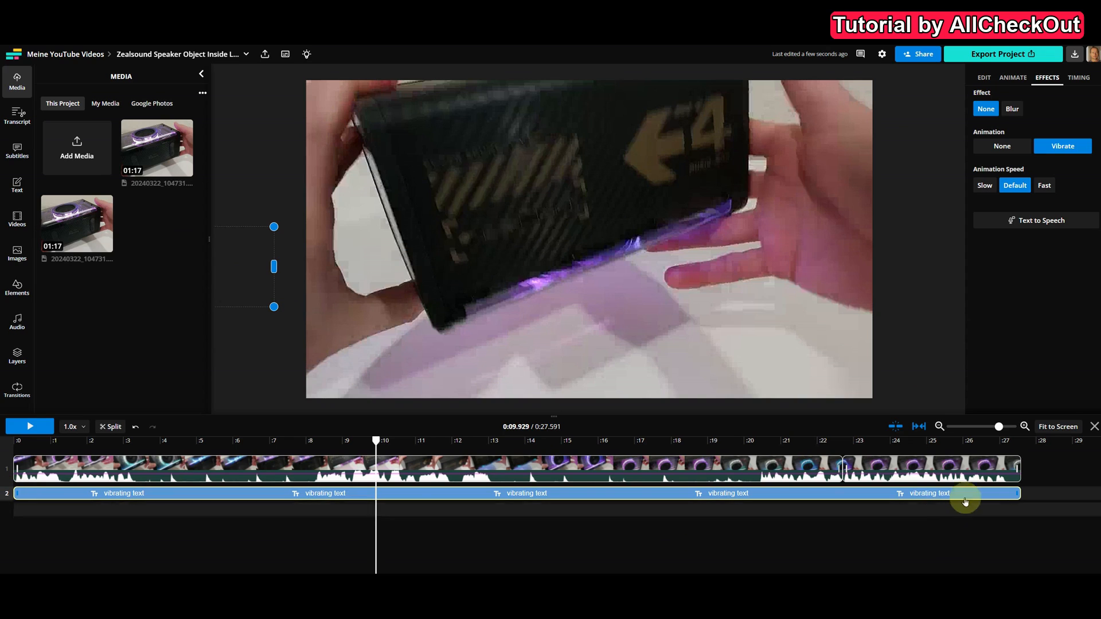
{"action": "mouse_move", "coordinate": [715, 500]}
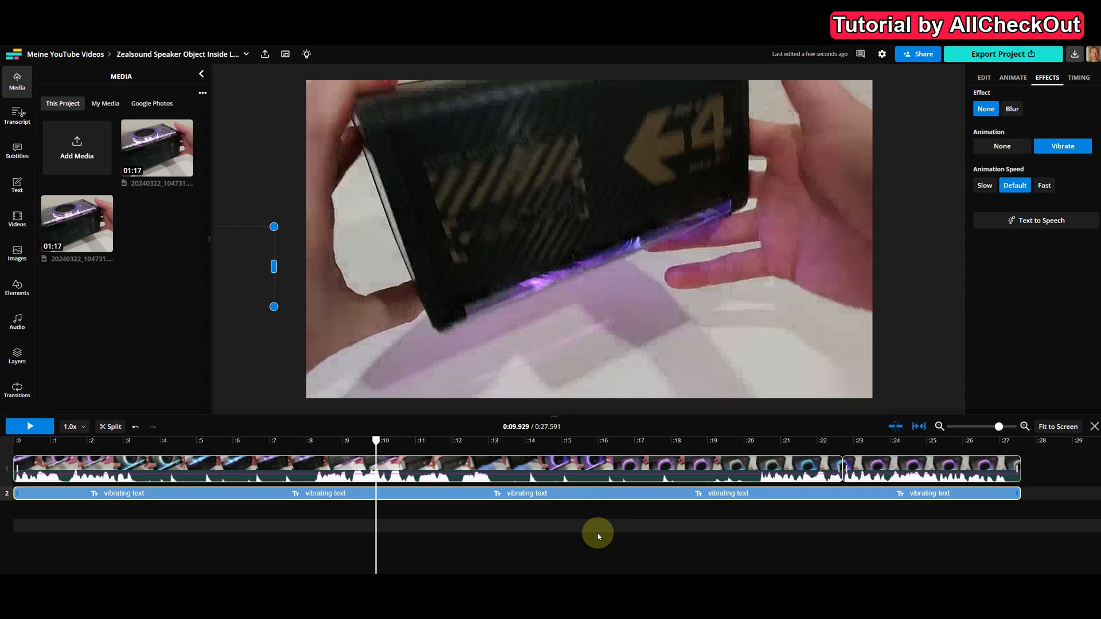
{"action": "mouse_move", "coordinate": [629, 508]}
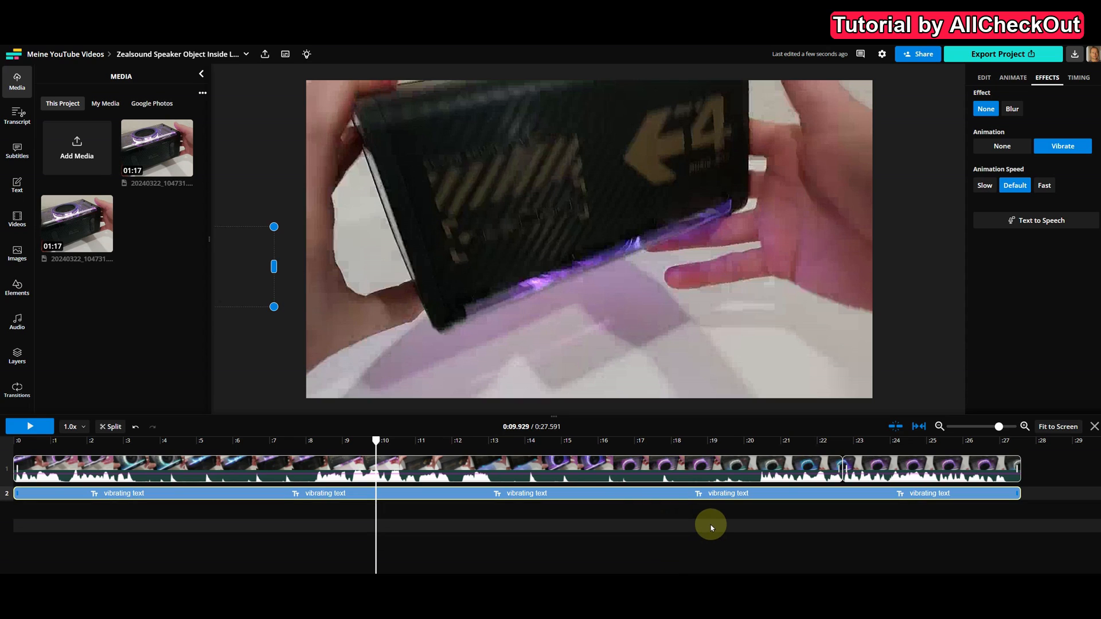
{"action": "mouse_move", "coordinate": [700, 529]}
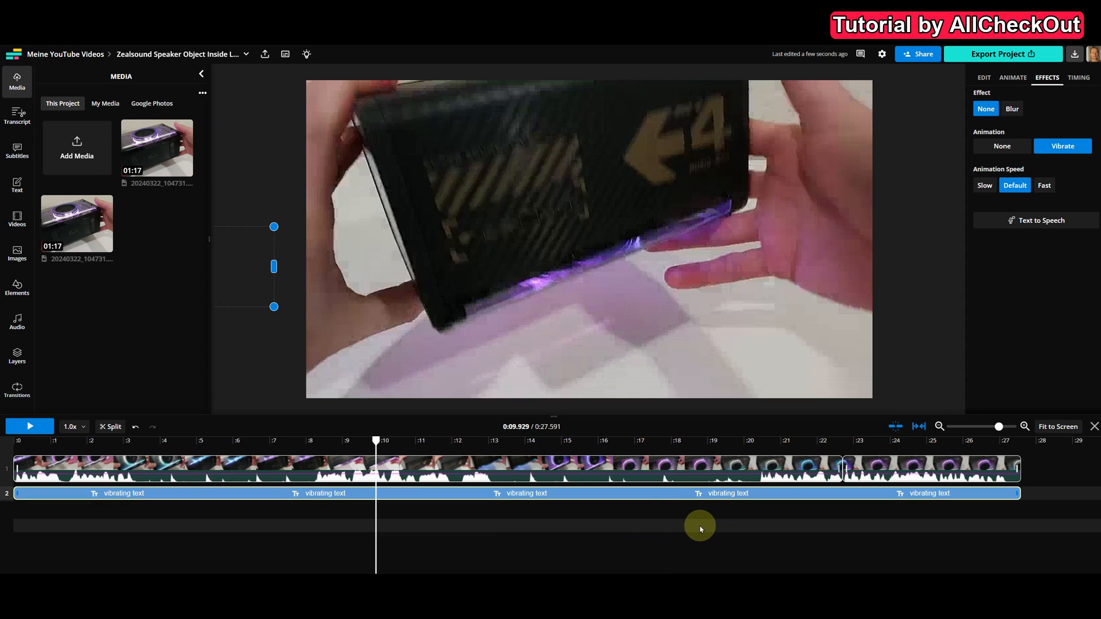
{"action": "mouse_move", "coordinate": [697, 526]}
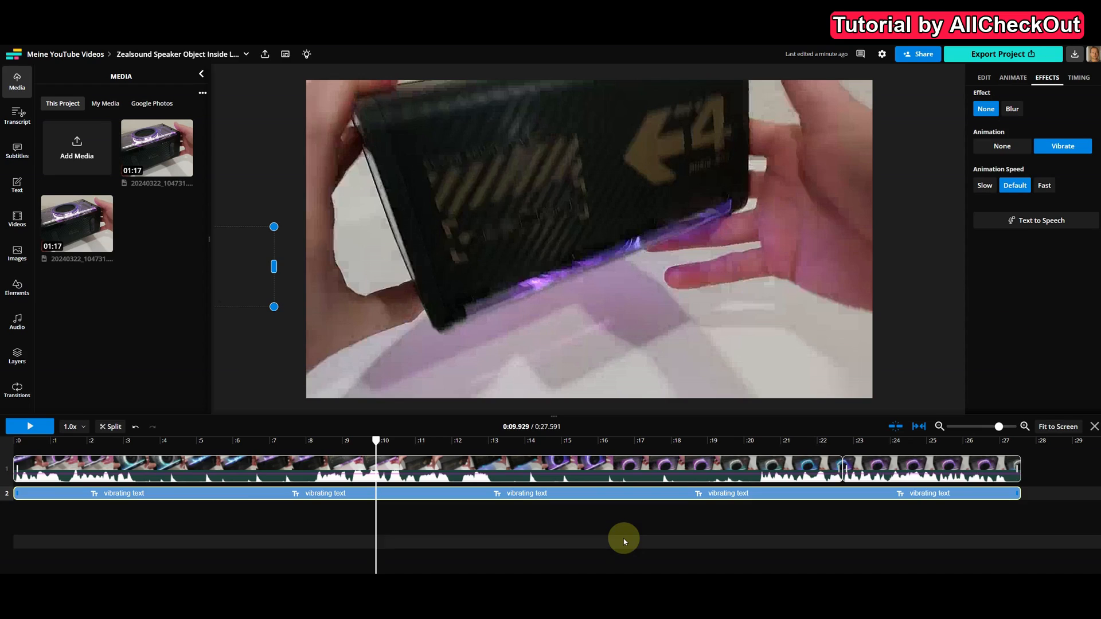
{"action": "mouse_move", "coordinate": [539, 544]}
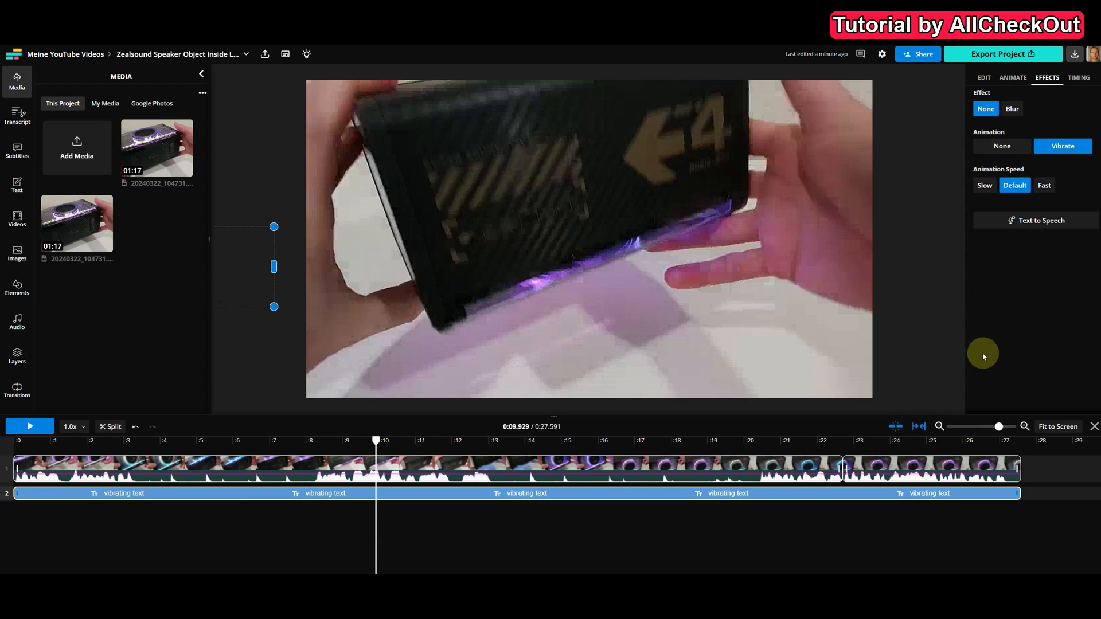
{"action": "mouse_move", "coordinate": [952, 323]}
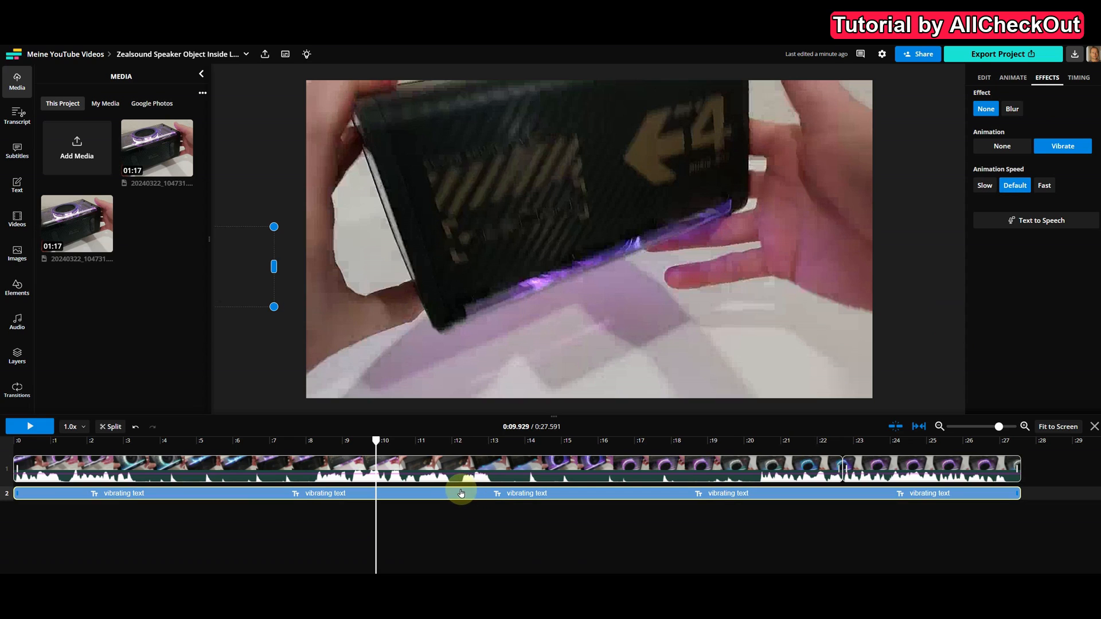
{"action": "mouse_move", "coordinate": [476, 499]}
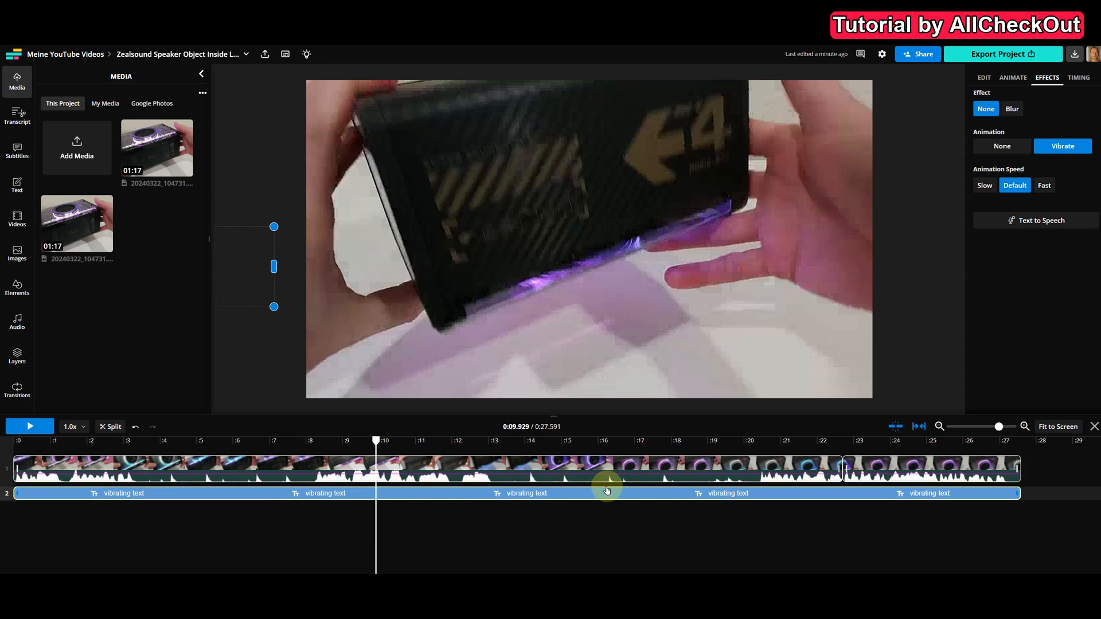
Deselect the text layer via empty timeline space so the Project panel shows
{"action": "left_click", "coordinate": [743, 518]}
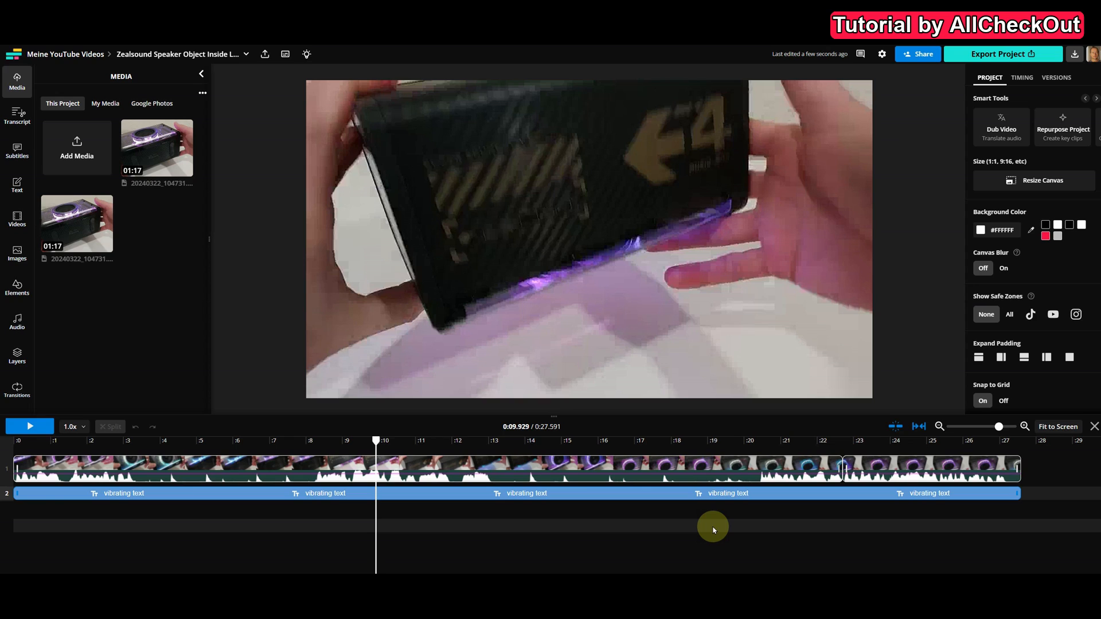
{"action": "mouse_move", "coordinate": [708, 524]}
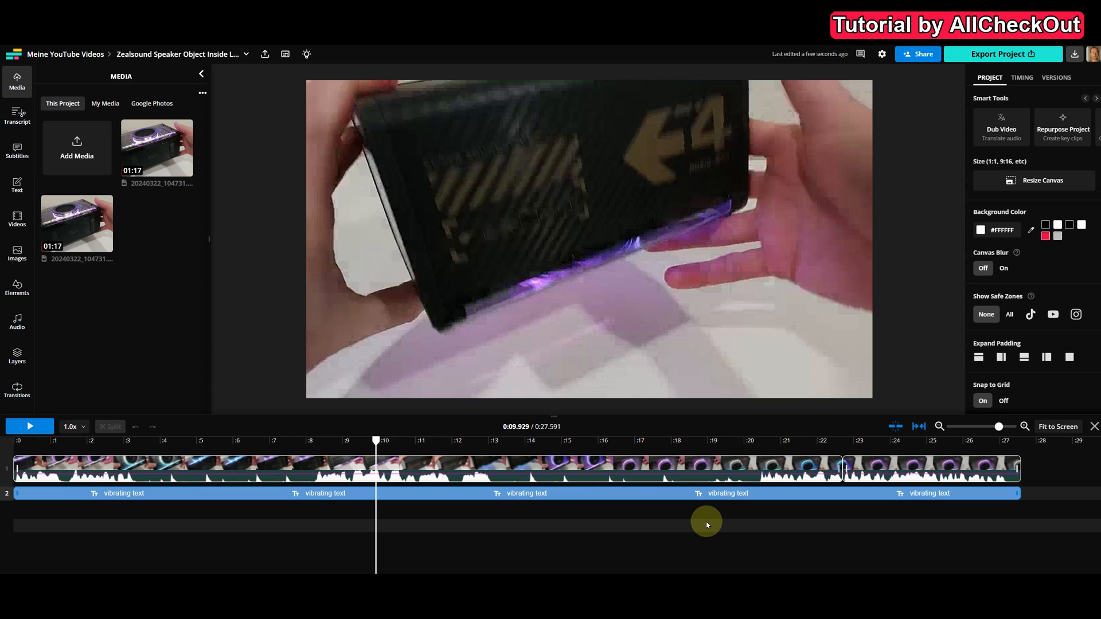